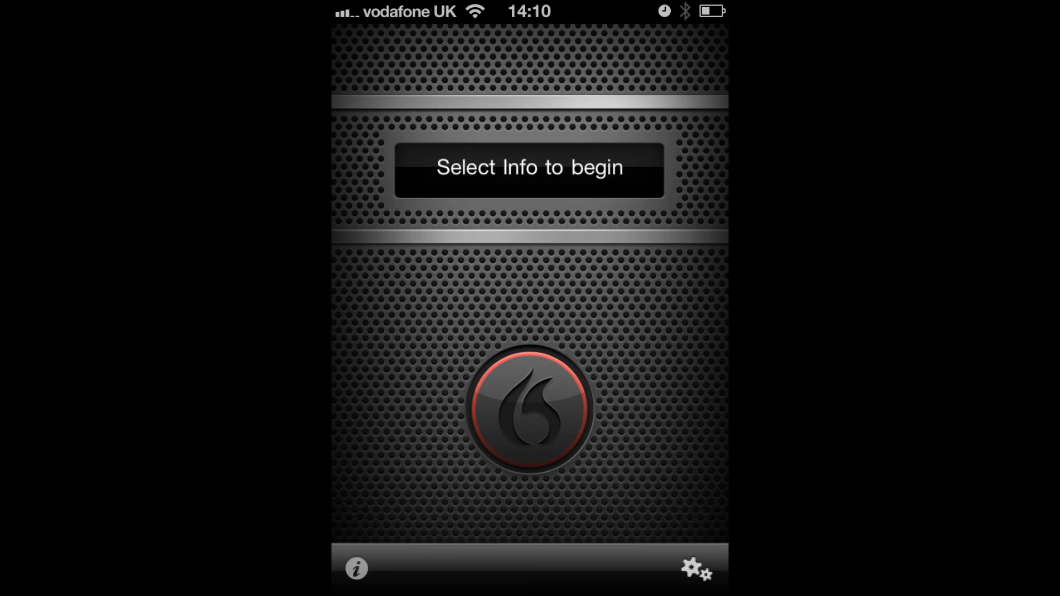
Go to the connection settings offering Find Computer and Manual Entry.
{"action": "left_click", "coordinate": [697, 568]}
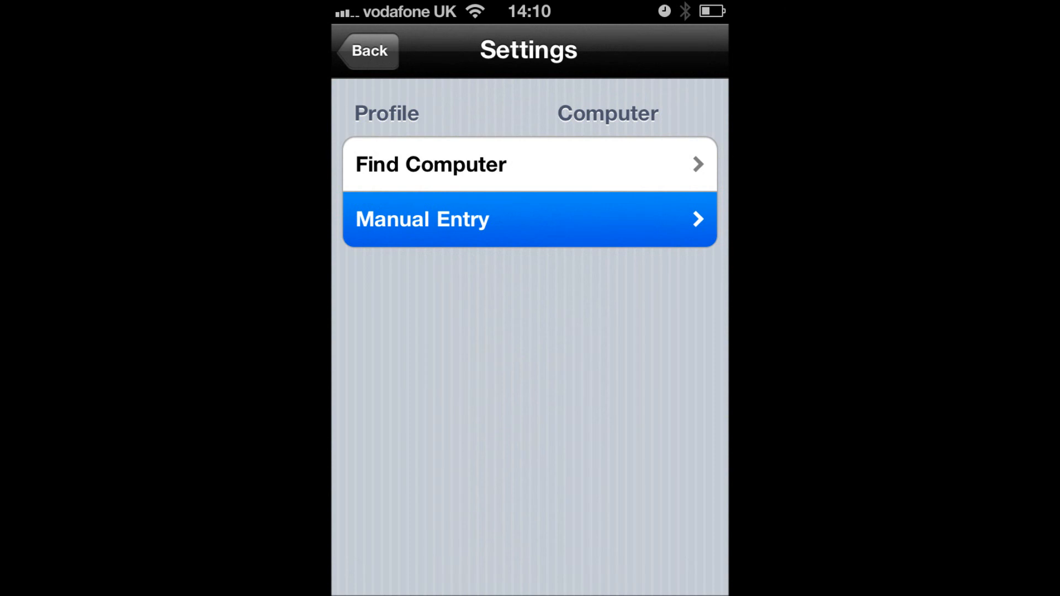
Search the network and choose the computer with the GQ v11 W430 profile.
{"action": "left_click", "coordinate": [529, 163]}
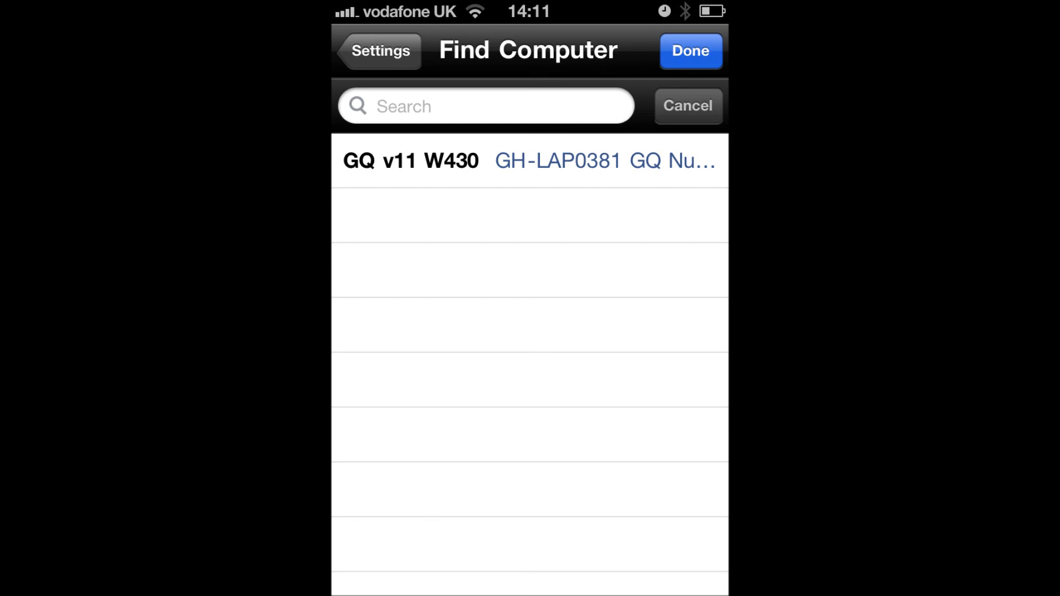
{"action": "left_click", "coordinate": [410, 161]}
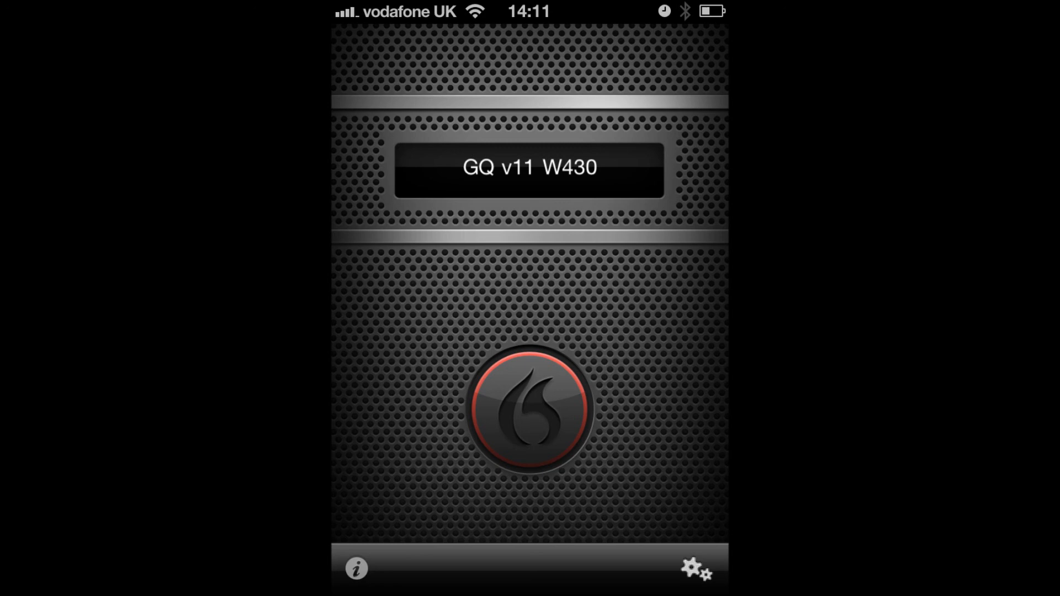
Connect the microphone to the computer running the GQ v11 W430 profile.
{"action": "left_click", "coordinate": [529, 410]}
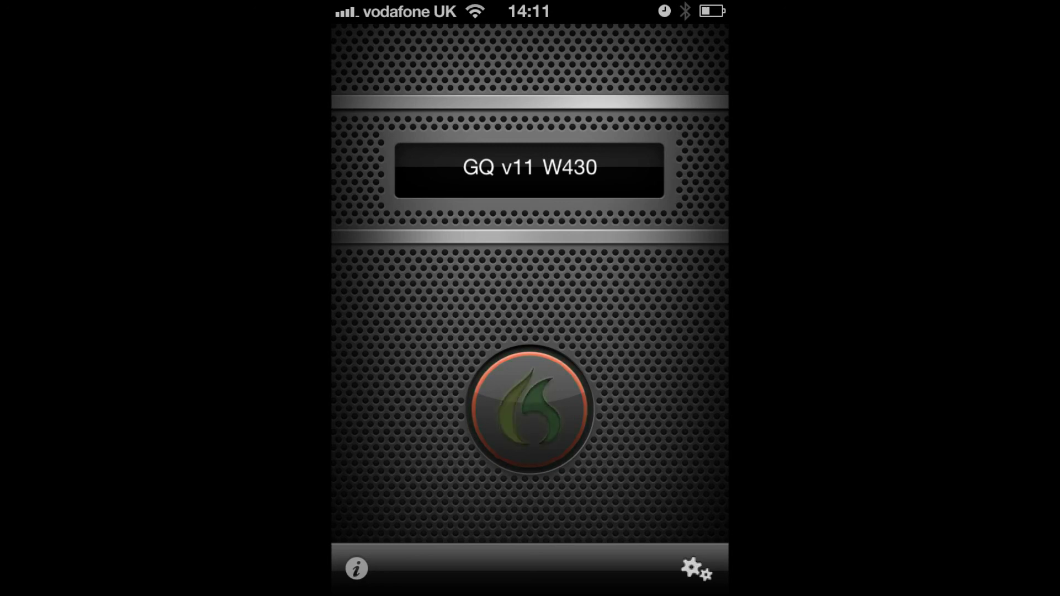
Switch the flame microphone on so it turns green for GQ v11 W430.
{"action": "left_click", "coordinate": [529, 411]}
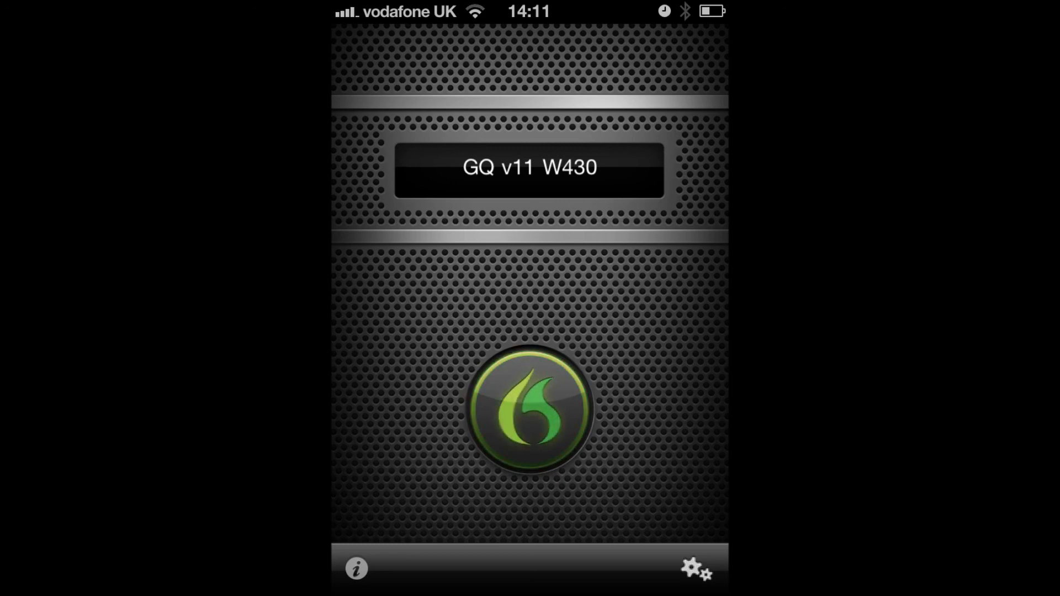